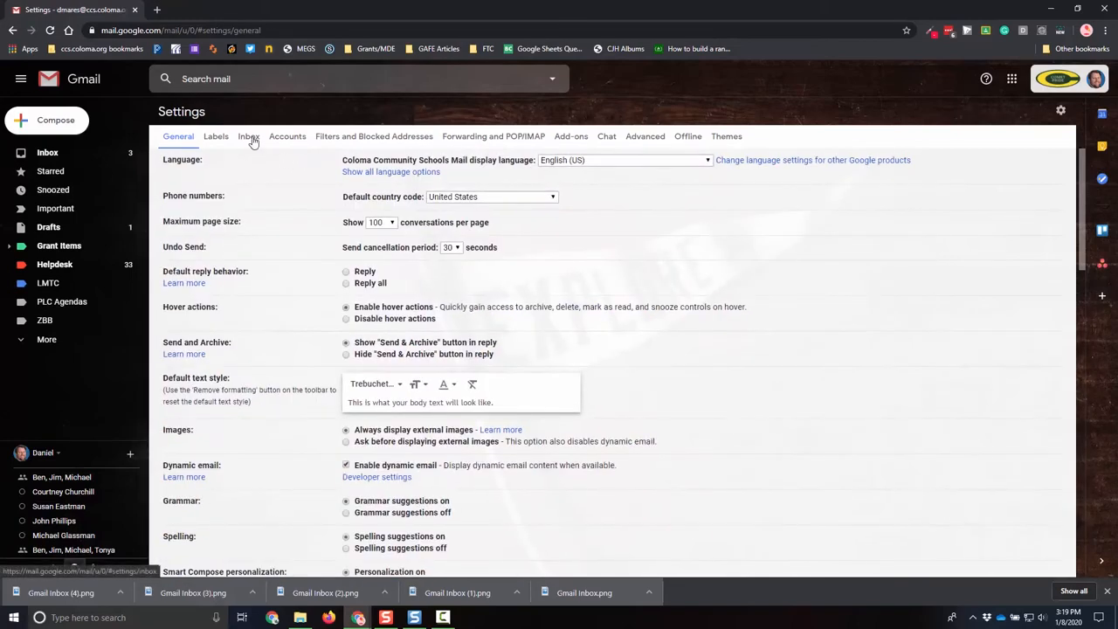
Show the Inbox type list with its five options in Gmail's Inbox settings.
left_click(249, 137)
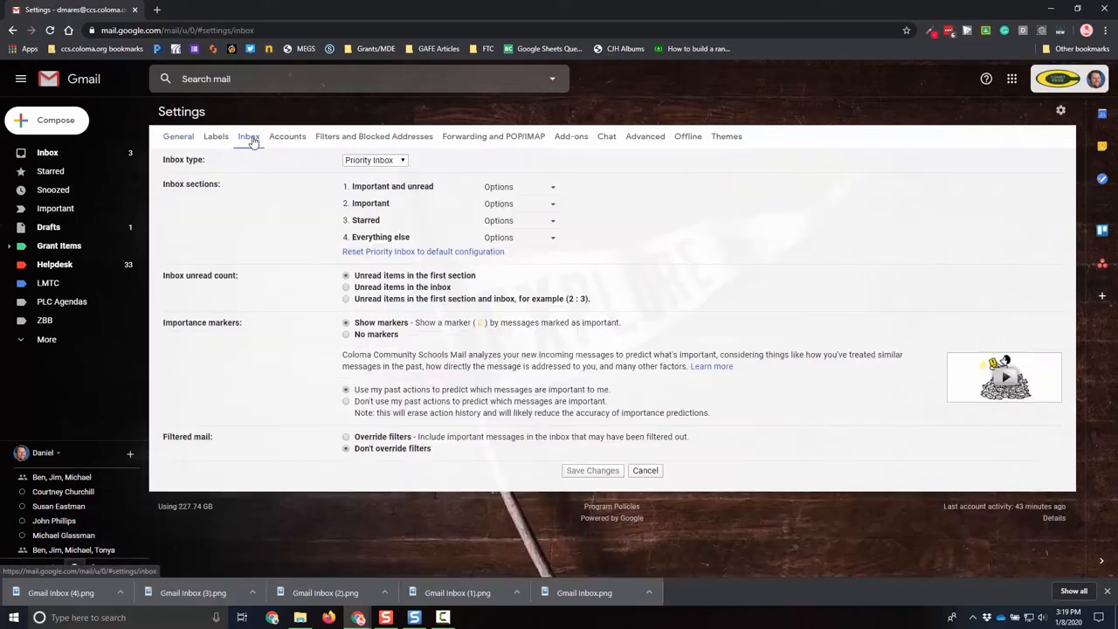
left_click(374, 161)
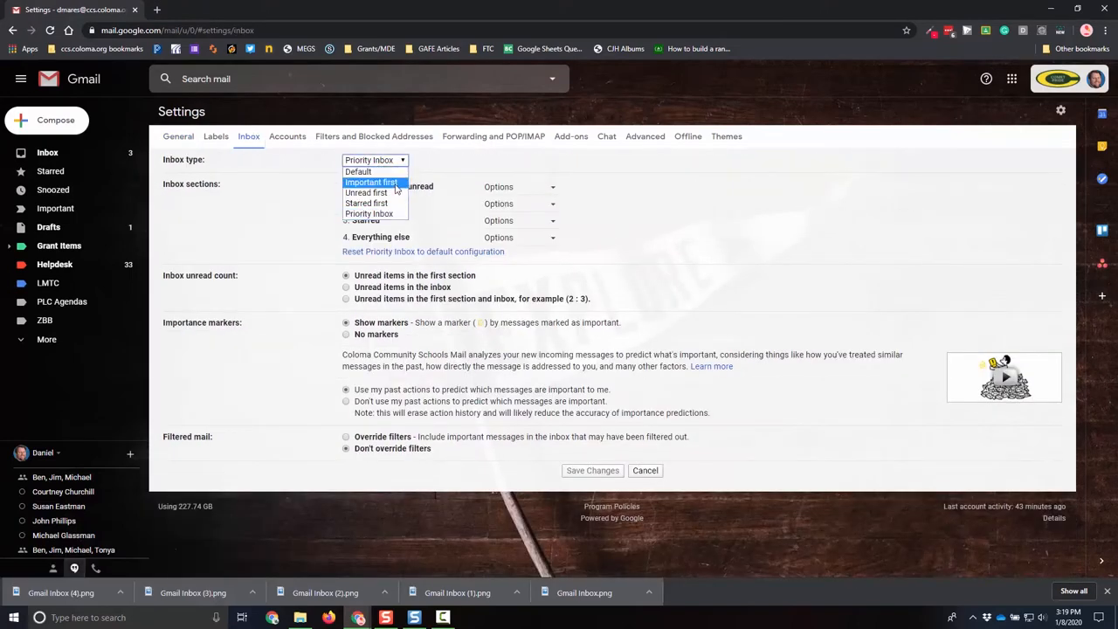
mouse_move(359, 171)
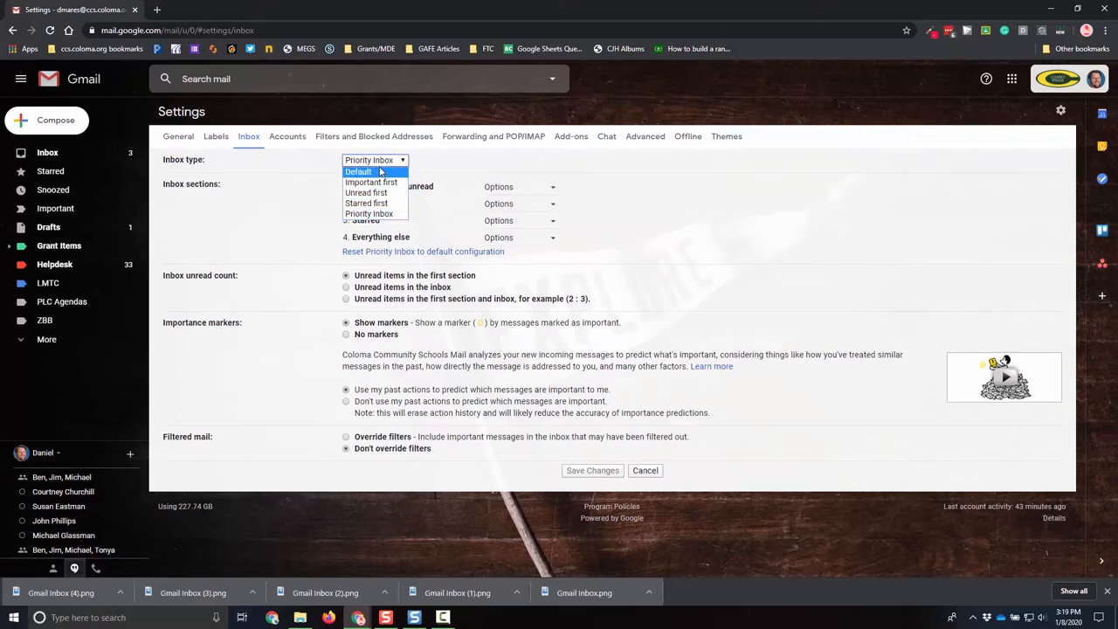